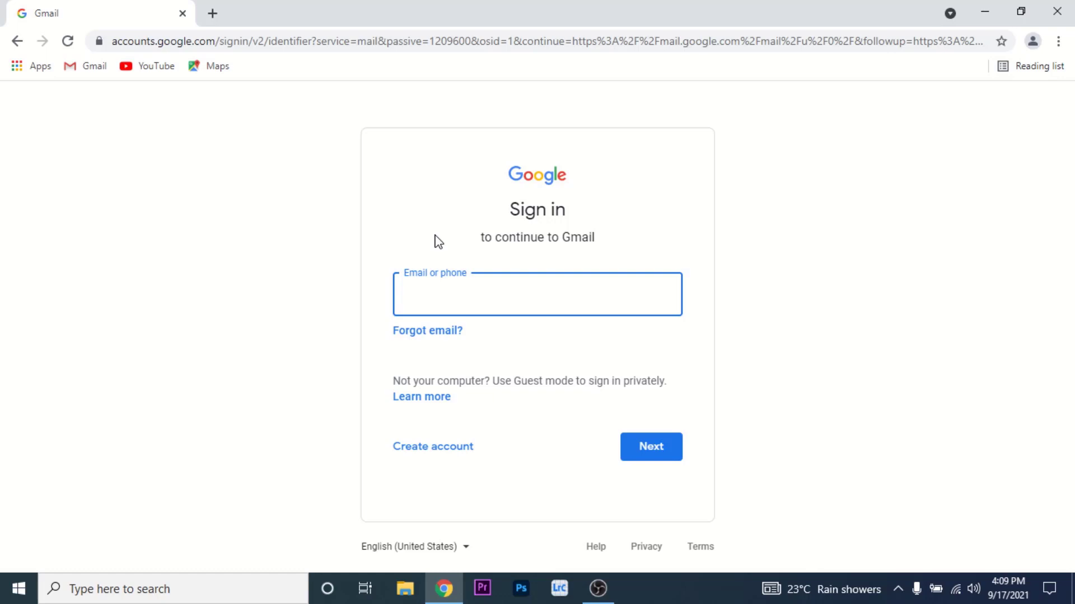
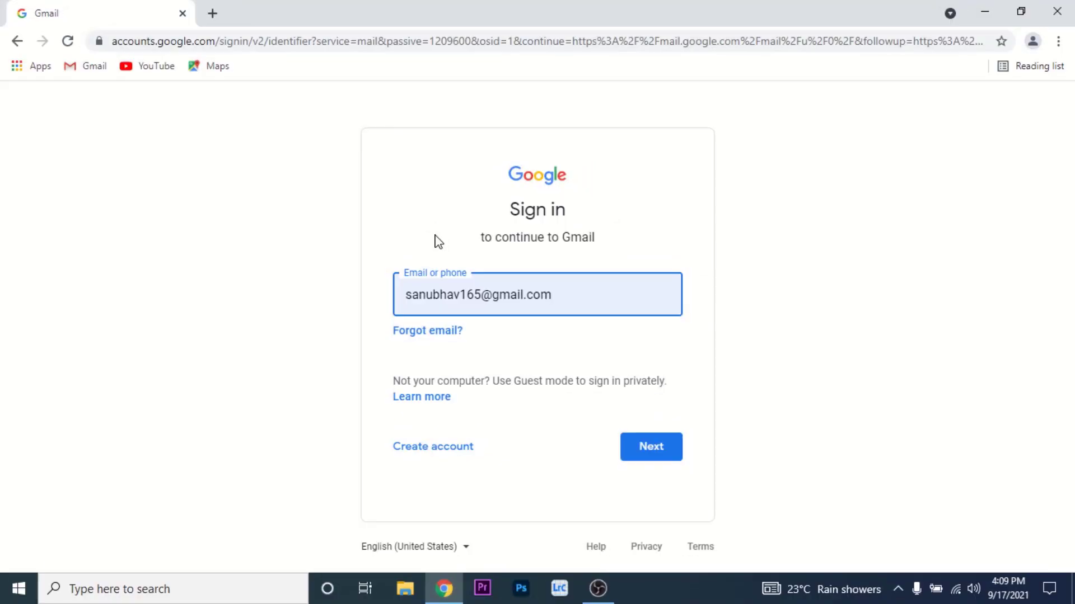
pyautogui.click(650, 446)
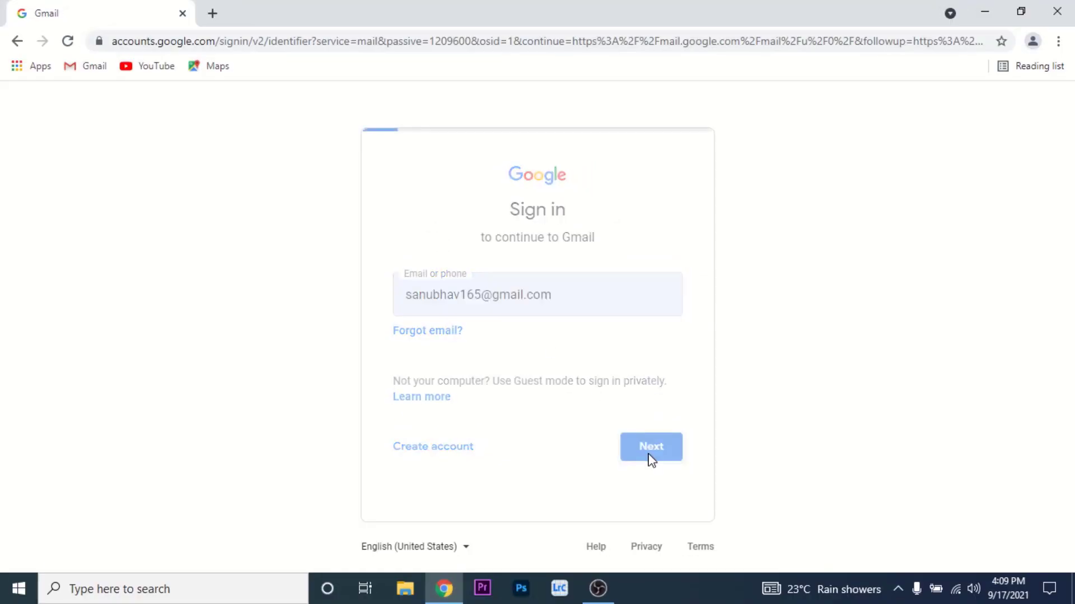
# - Reach the password page and choose 'Forgot password?' to open account recovery
pyautogui.click(650, 446)
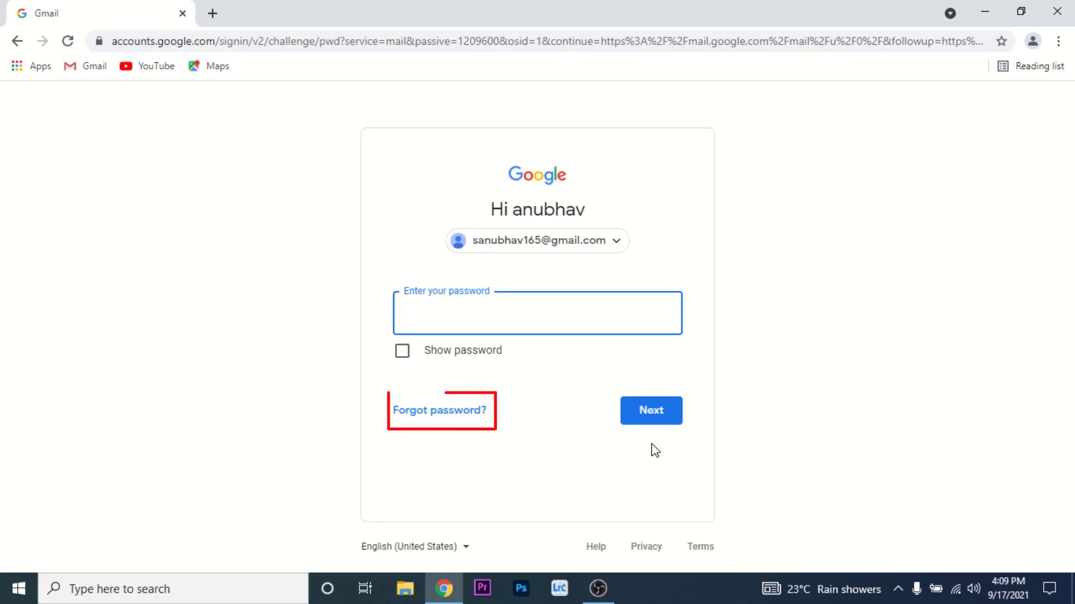
pyautogui.click(439, 410)
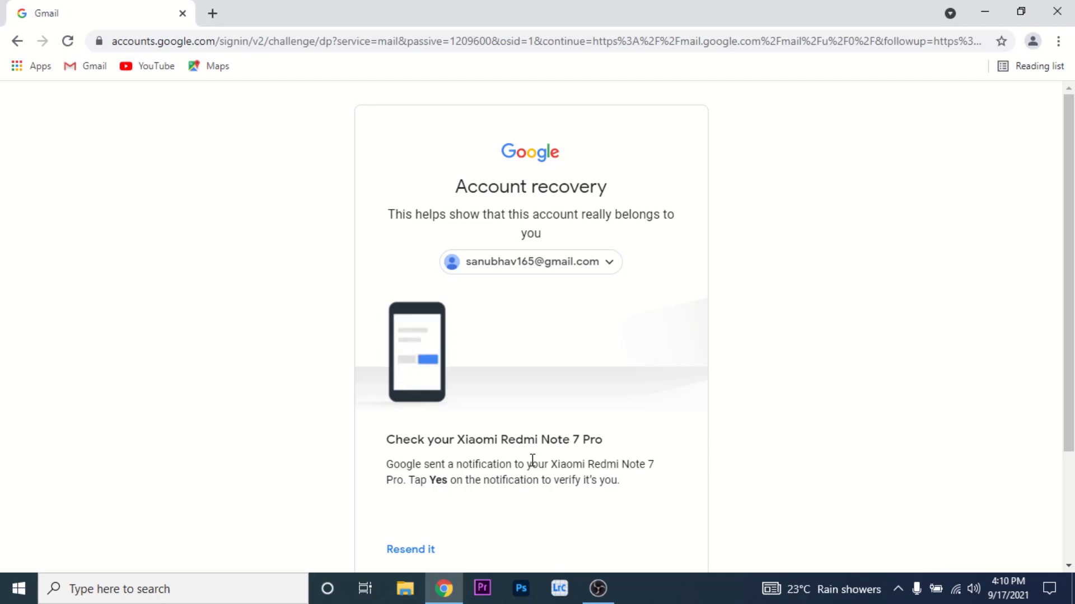
# - Skip the phone notification and emailed code options via 'Try another way' twice
pyautogui.scroll(-3)
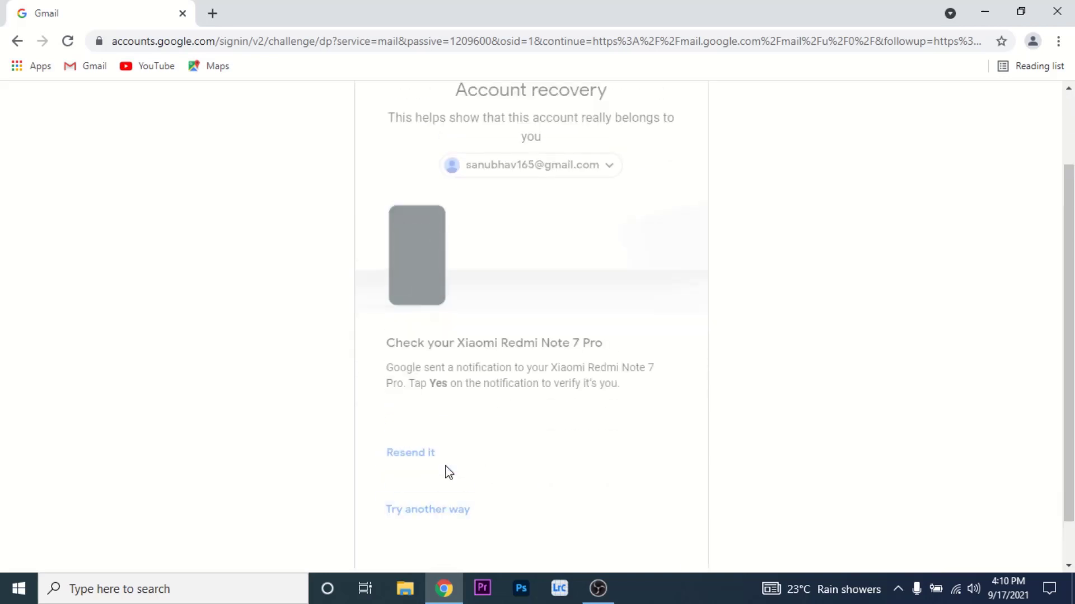
pyautogui.click(427, 510)
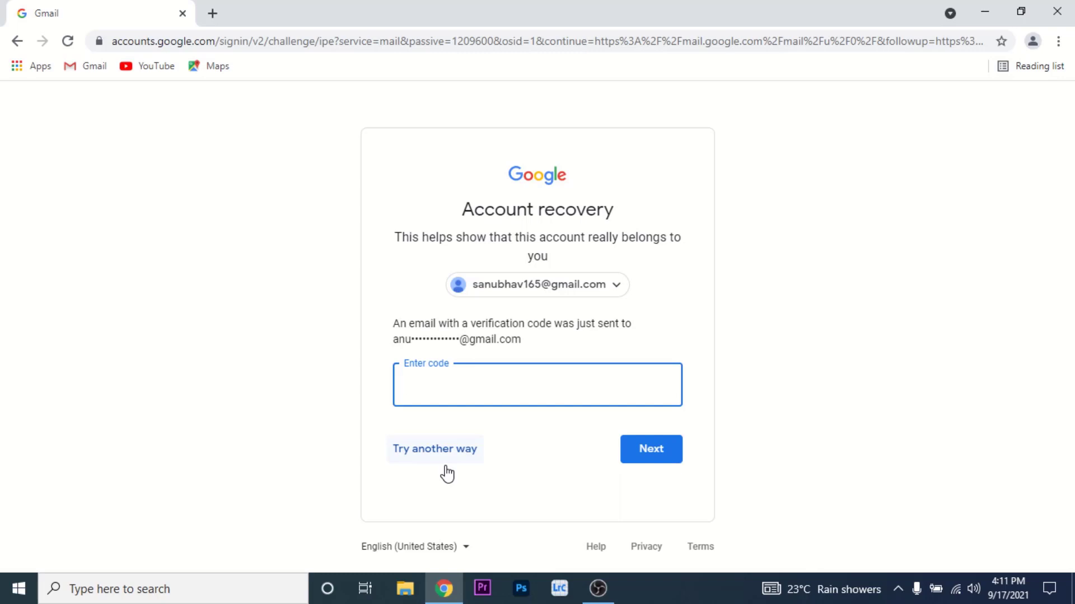
pyautogui.click(434, 449)
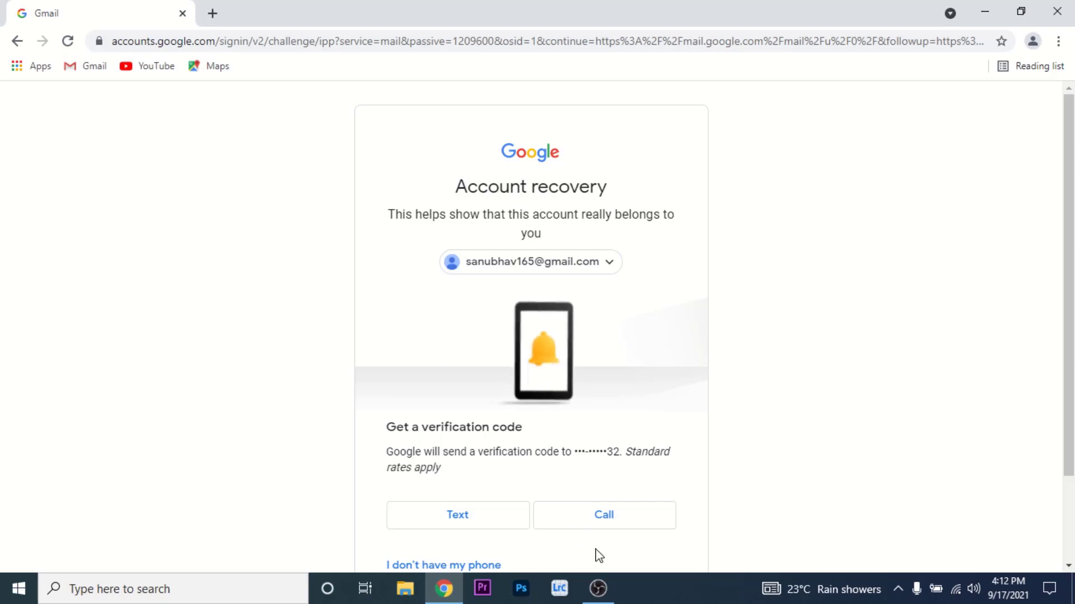
pyautogui.click(457, 515)
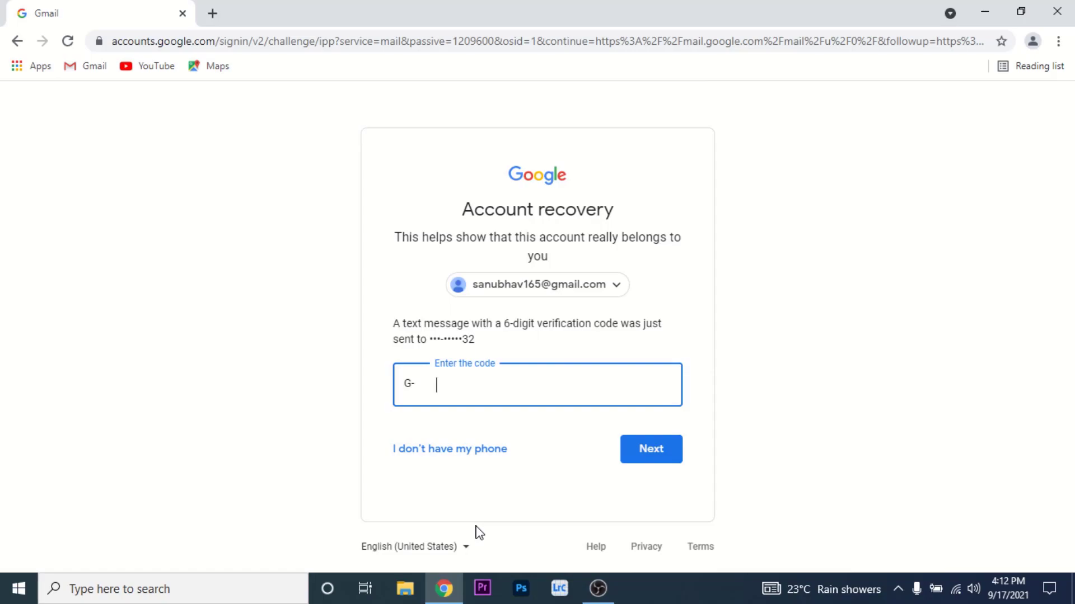
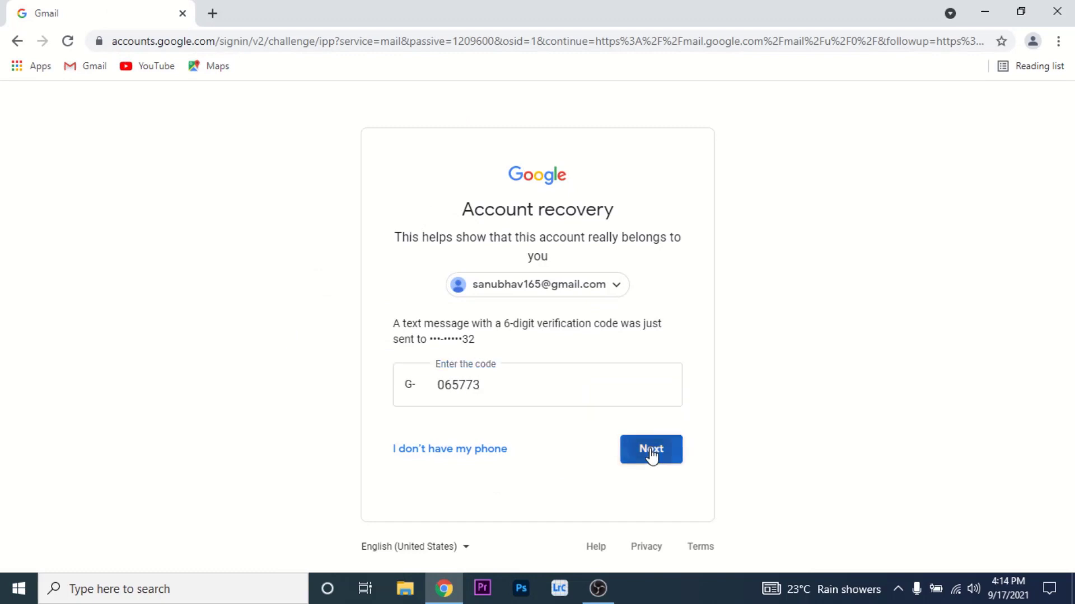
pyautogui.click(650, 450)
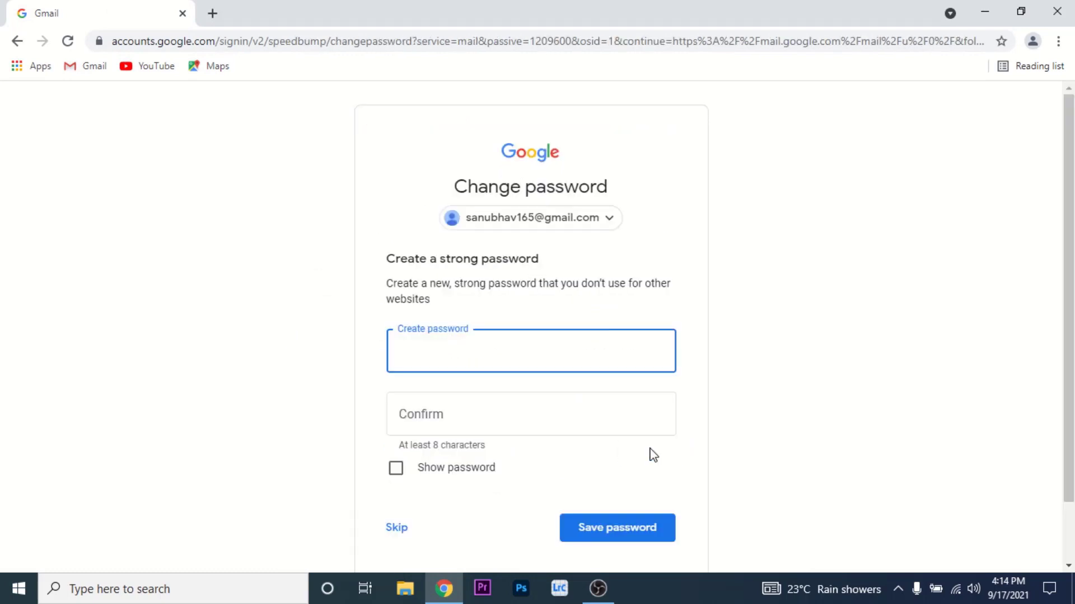
# - Enter and confirm a new password, then save it
pyautogui.click(530, 350)
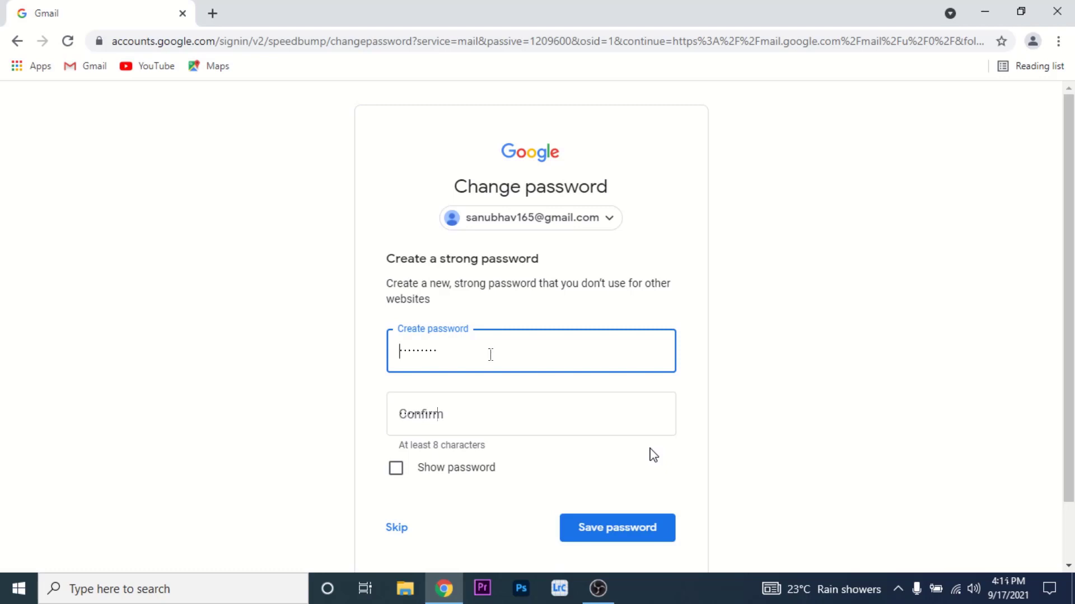
pyautogui.write('••••••••')
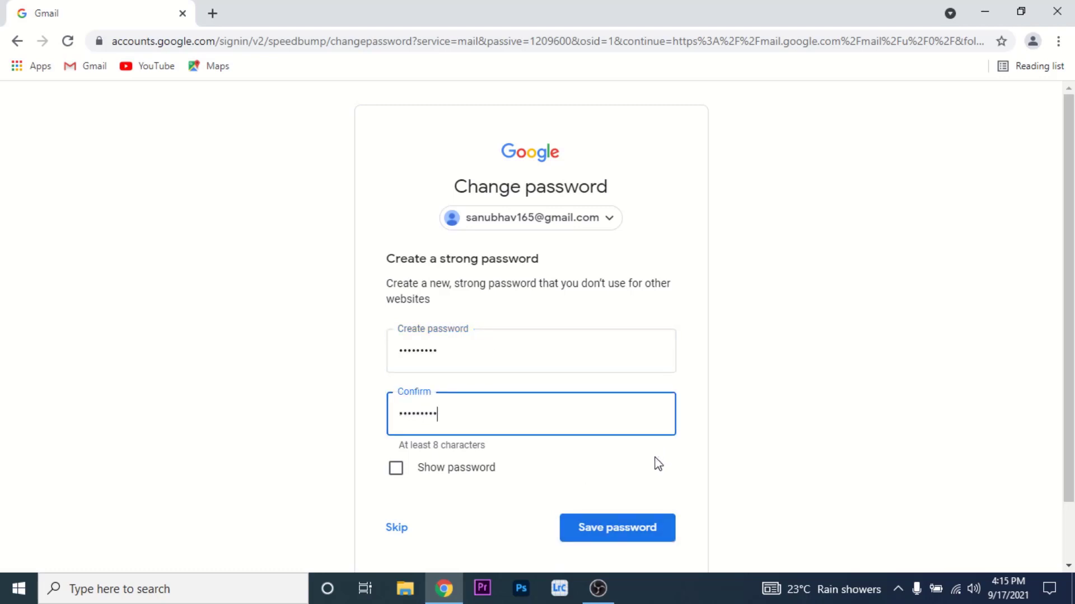
pyautogui.click(617, 528)
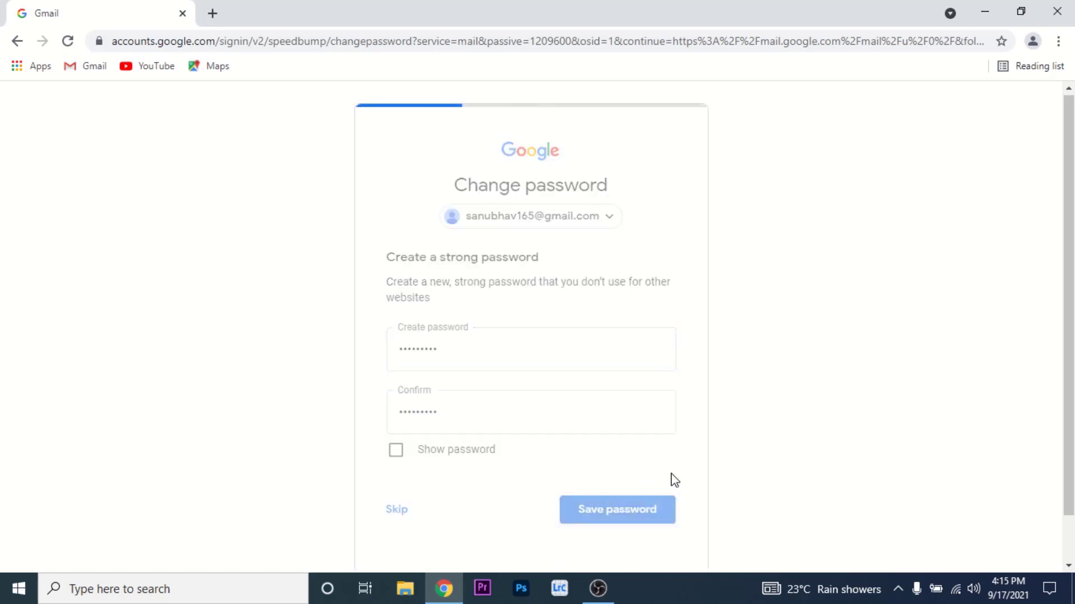
pyautogui.click(616, 509)
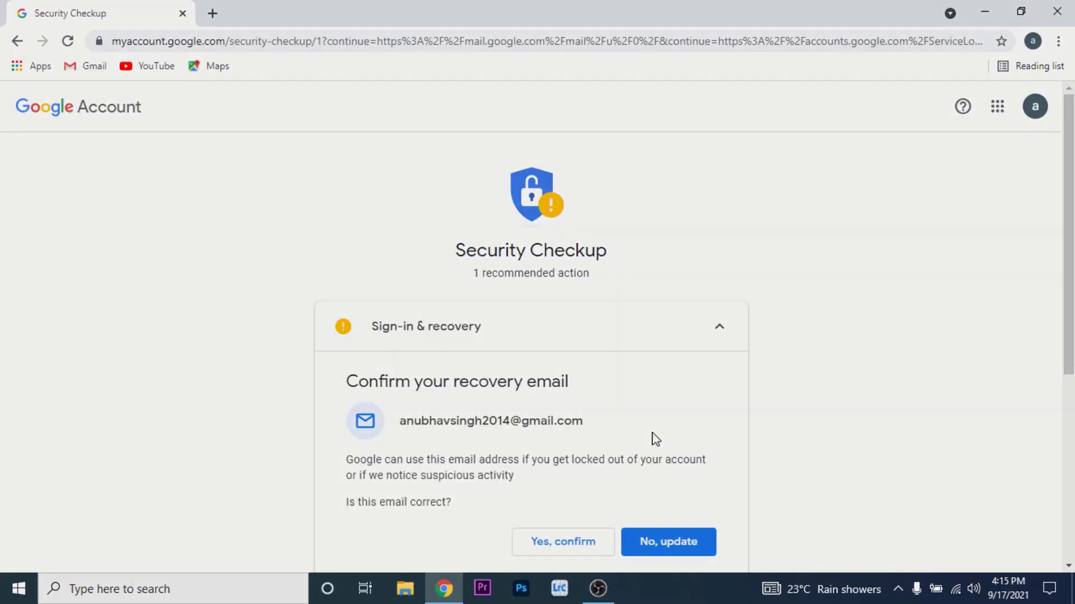
# - Confirm the existing recovery email, then continue to the Gmail inbox
pyautogui.scroll(-3)
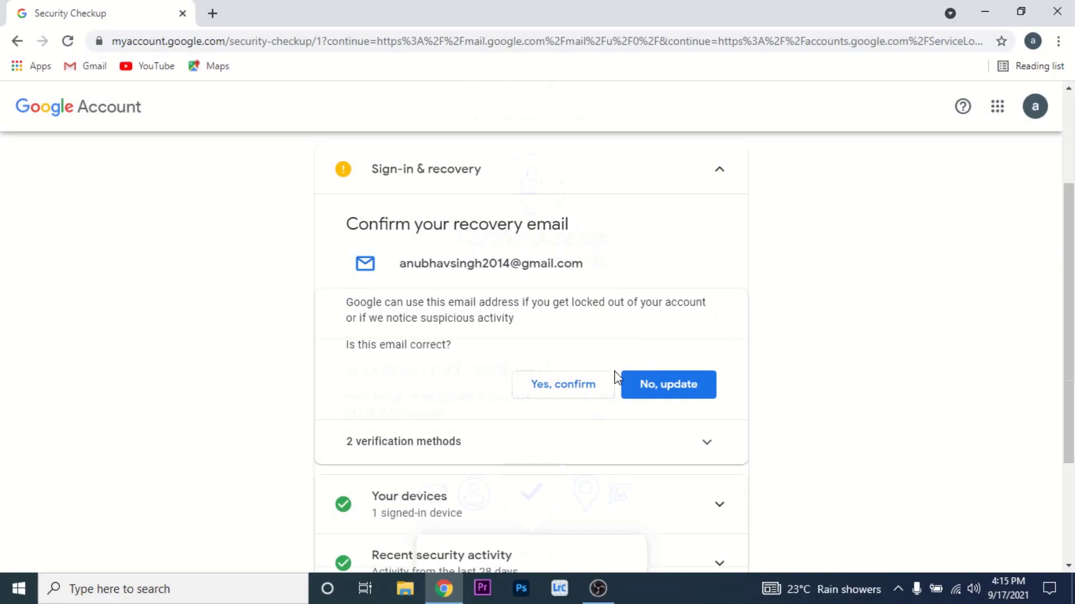
pyautogui.click(562, 384)
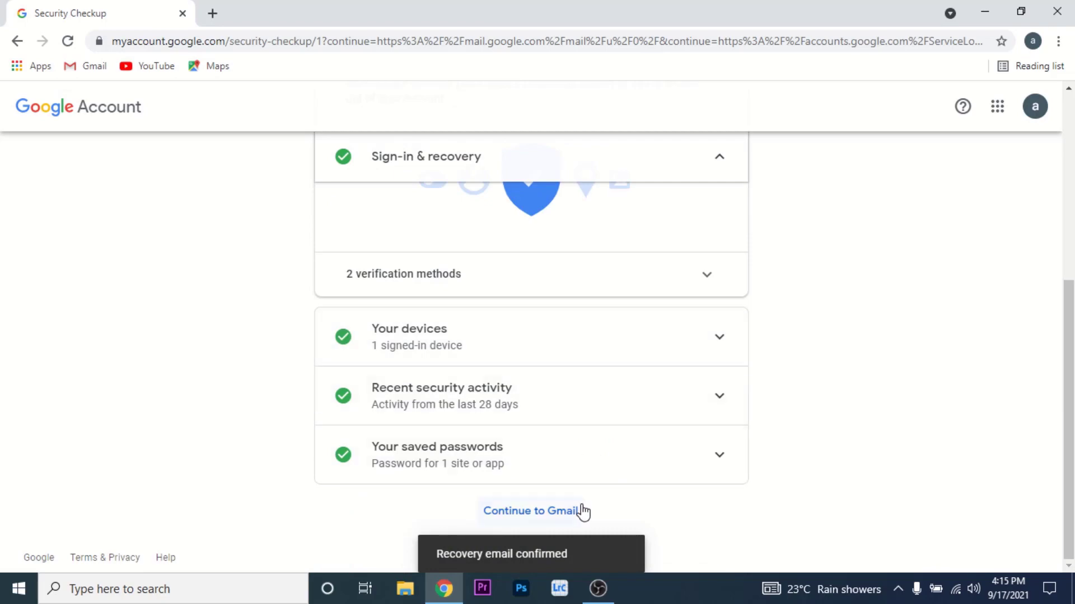
pyautogui.click(530, 510)
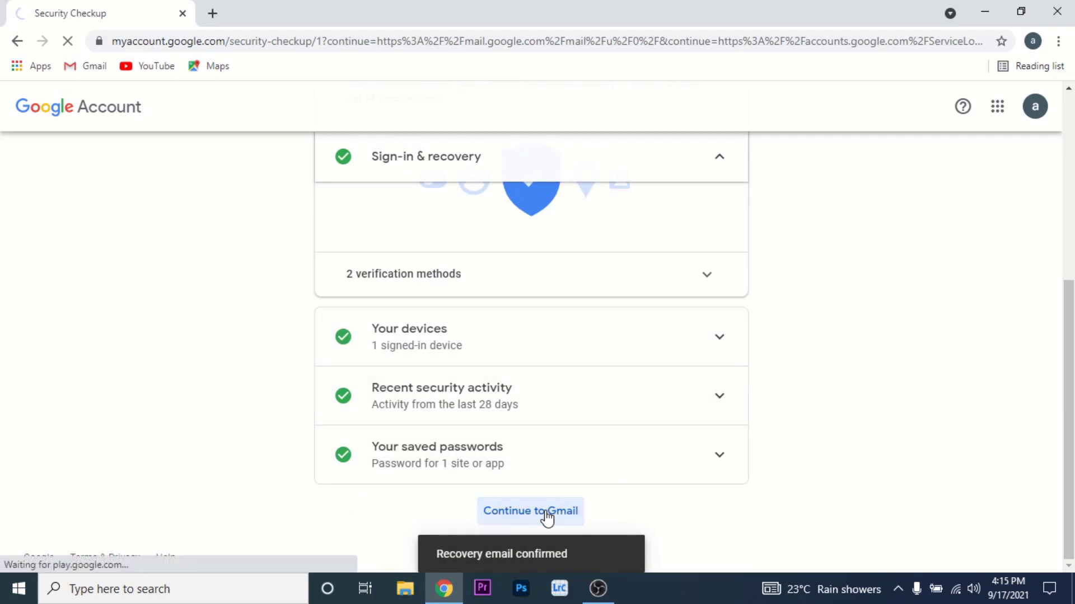
pyautogui.click(530, 511)
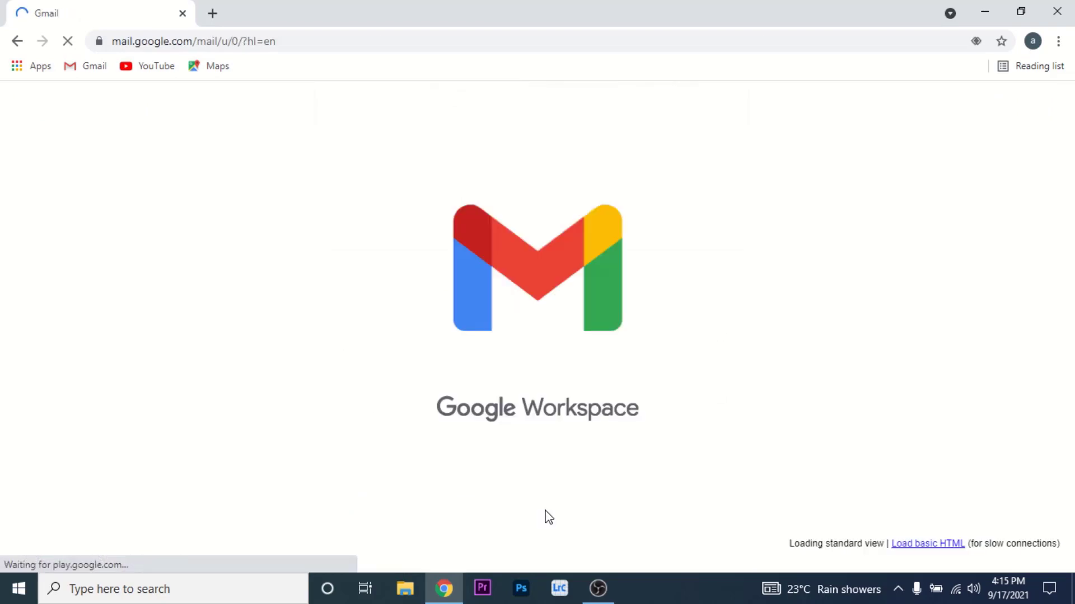